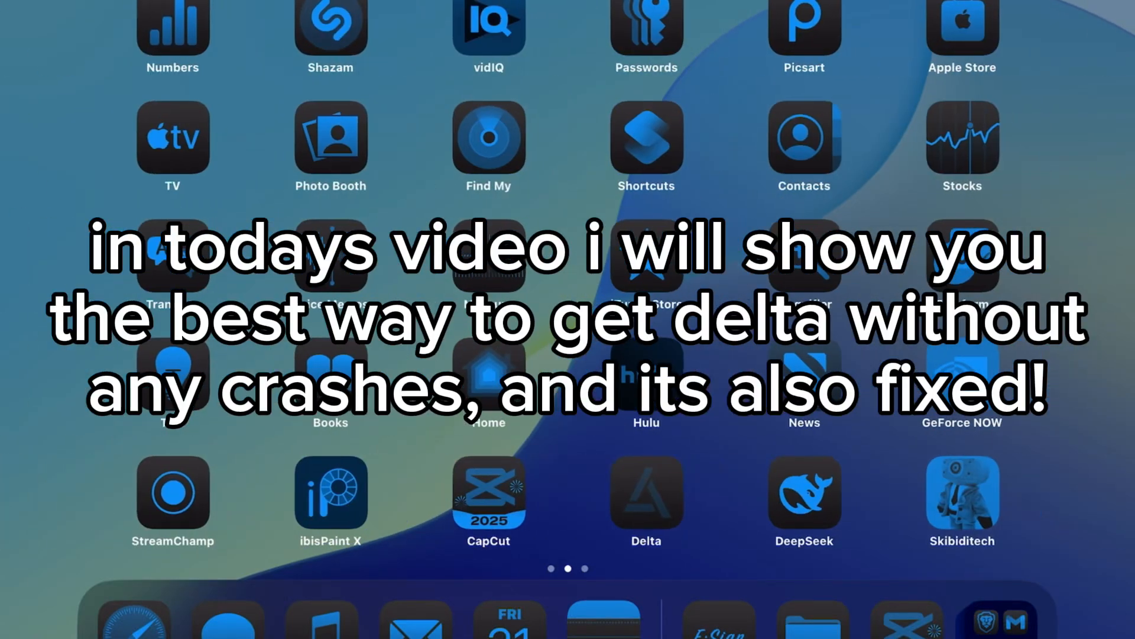
Complete the Watch a Video task and unlock the Delta Fixed link to its MediaFire page
scroll(left, 3)
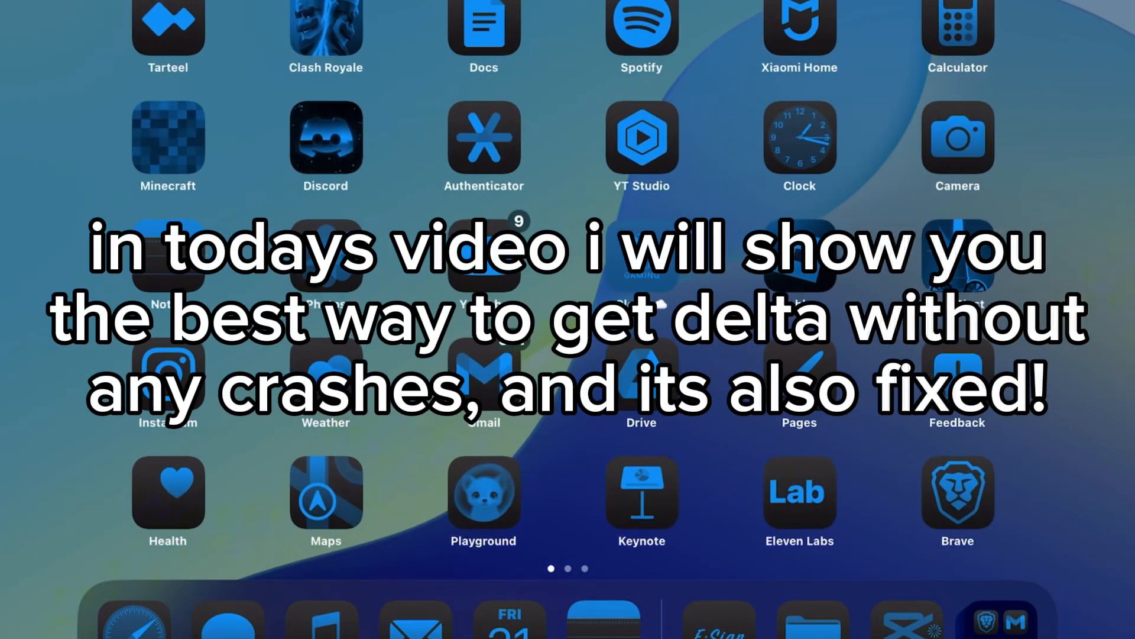
scroll(left, 3)
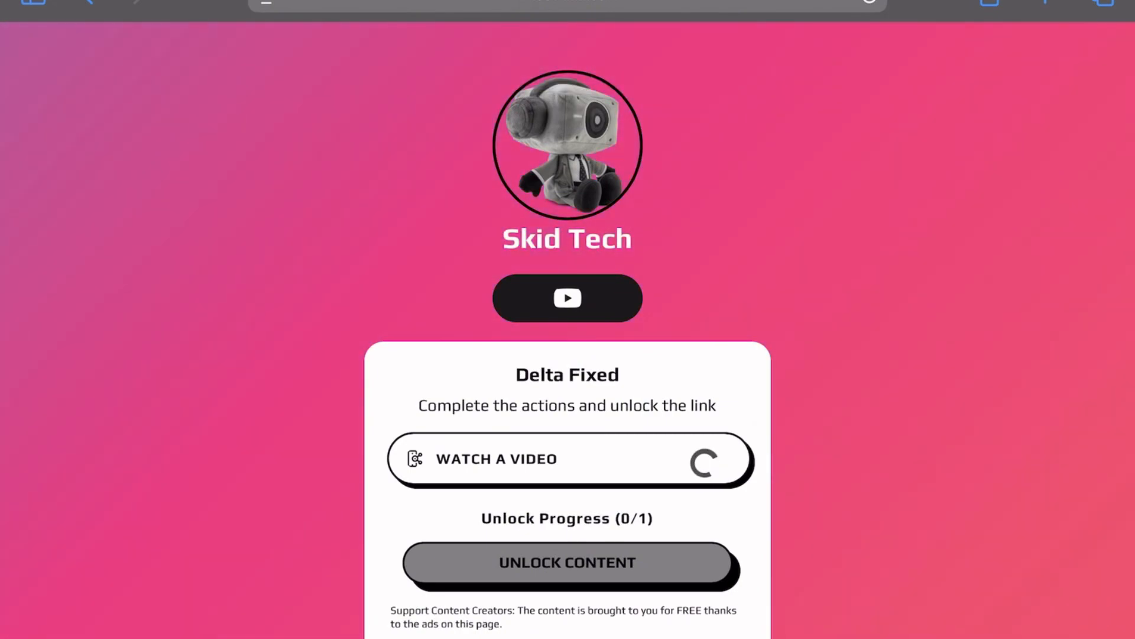
click(567, 460)
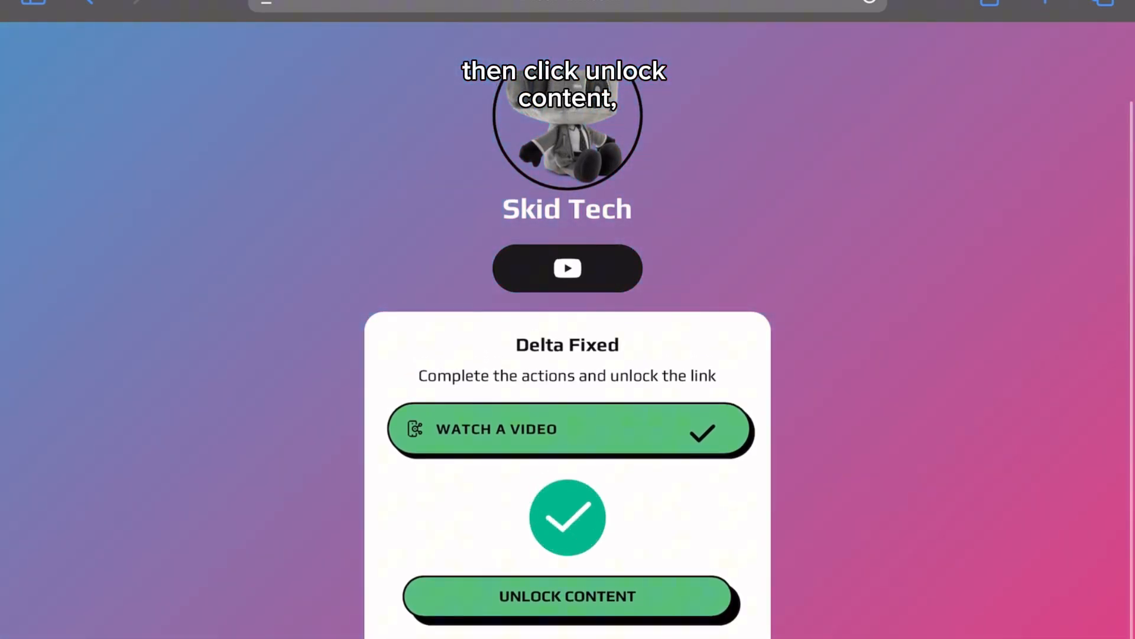
click(568, 597)
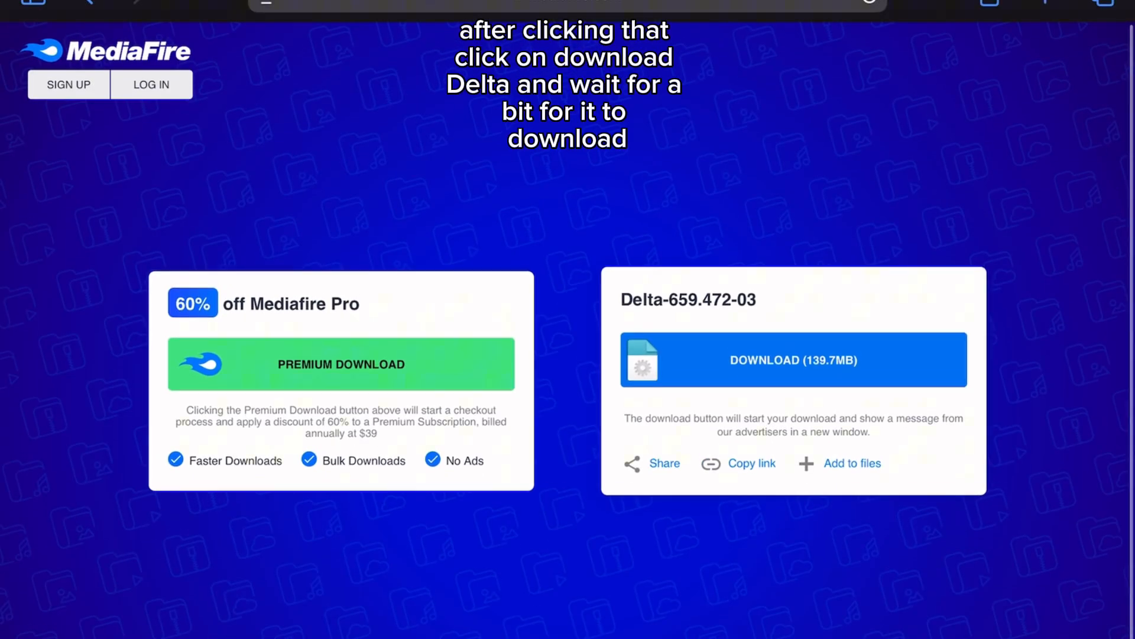
Download the 139.7 MB Delta-659.472-03 file from MediaFire
click(793, 359)
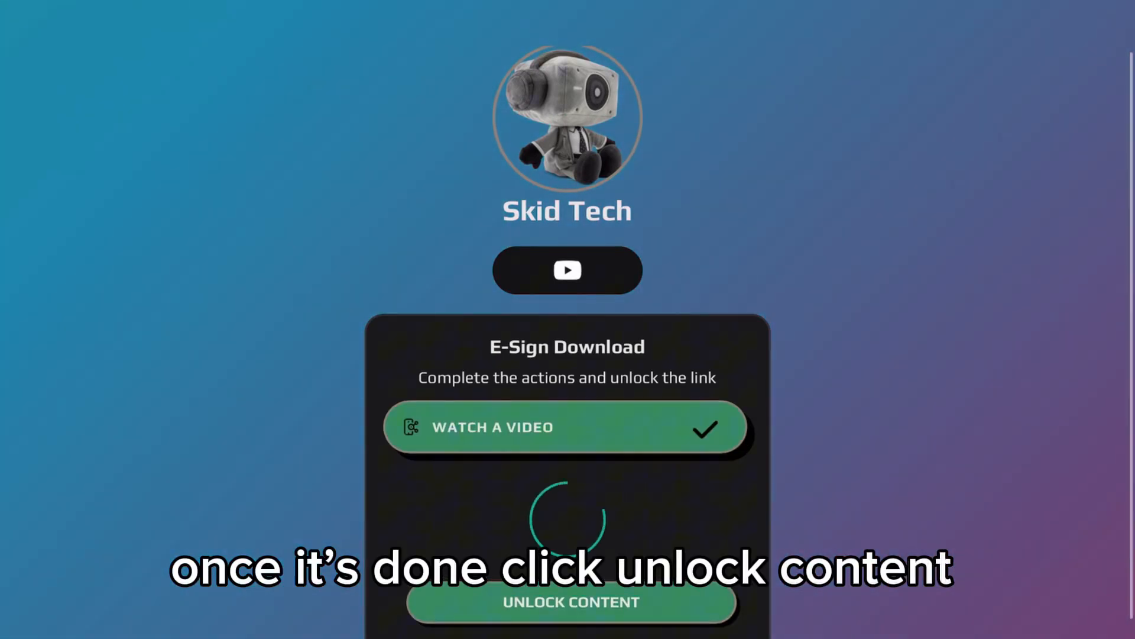
Unlock the E-Sign Download content after the video task completes
click(568, 602)
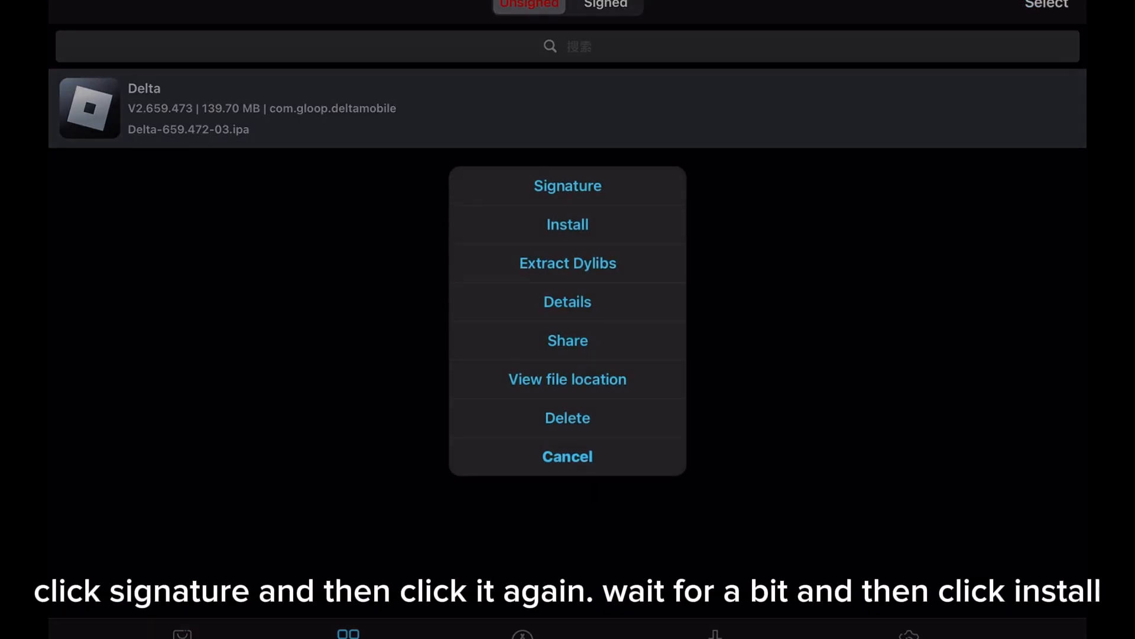
Sign the Delta 2.659.473 IPA with the certificate, then install it
click(568, 185)
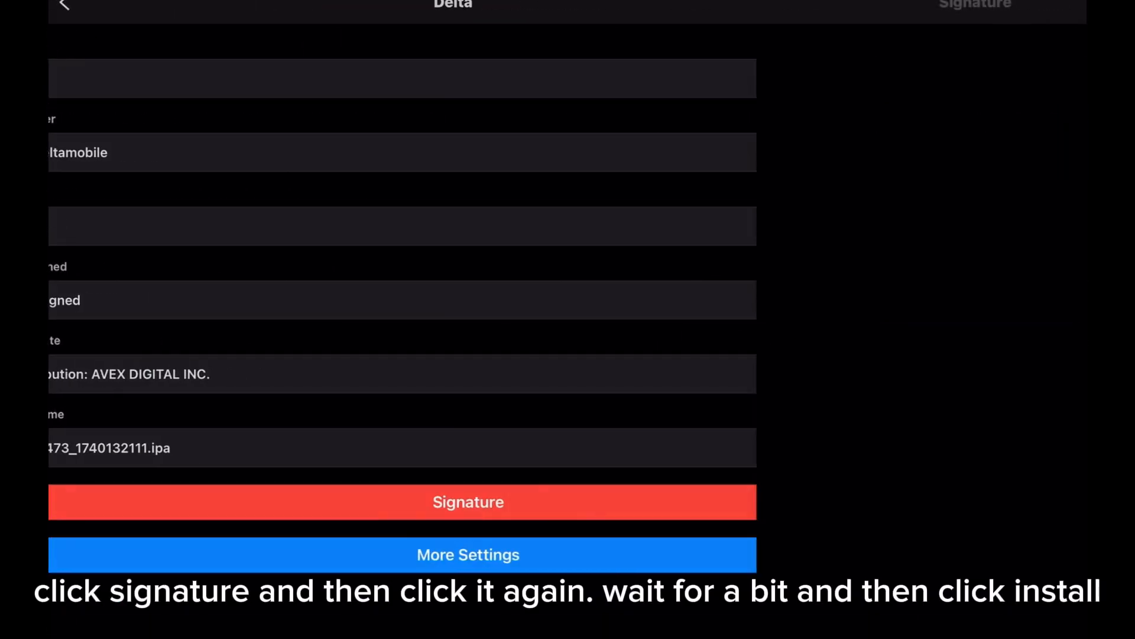
click(468, 502)
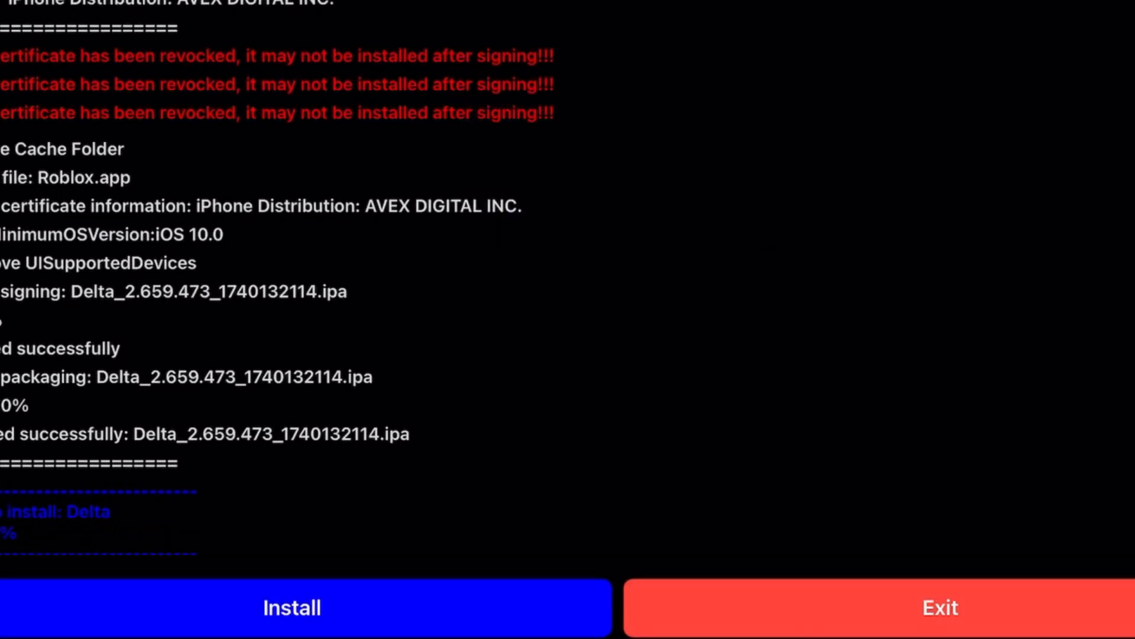
click(288, 607)
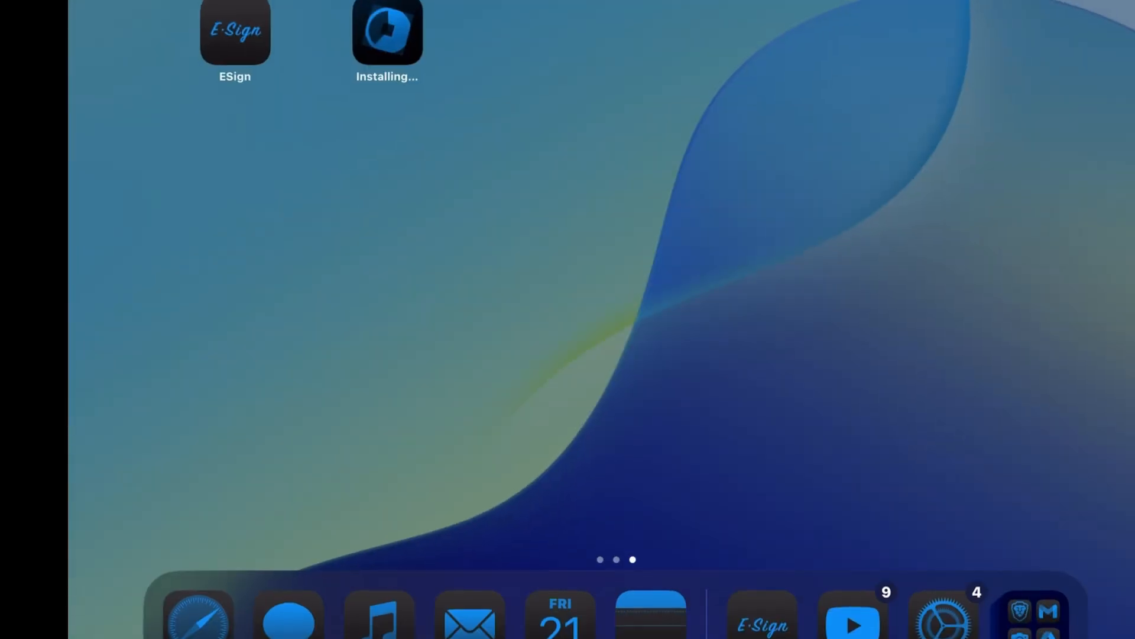